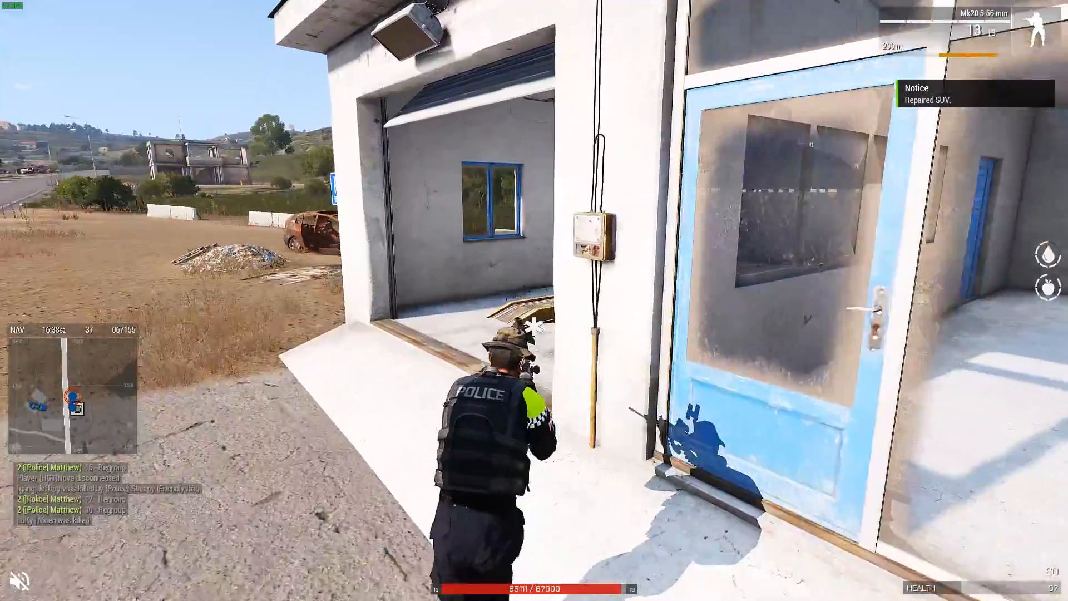
mouse_move(534, 313)
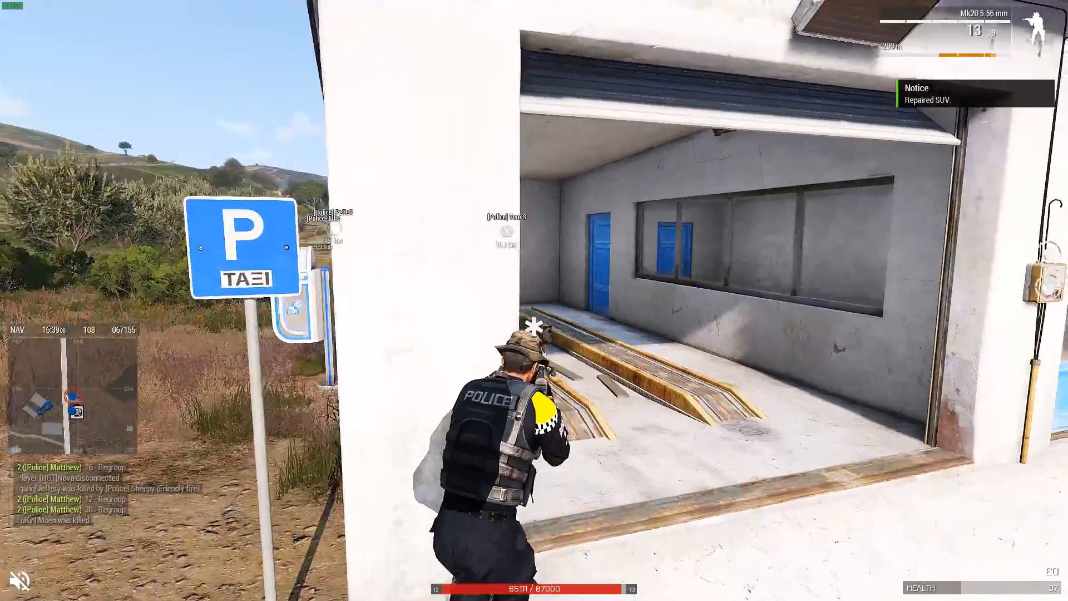